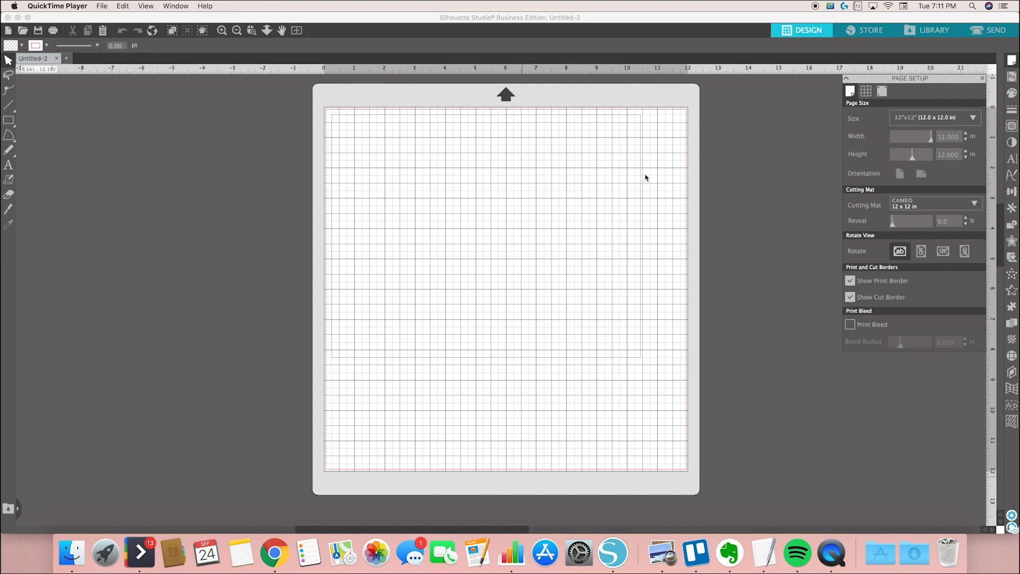
mouse_move(652, 177)
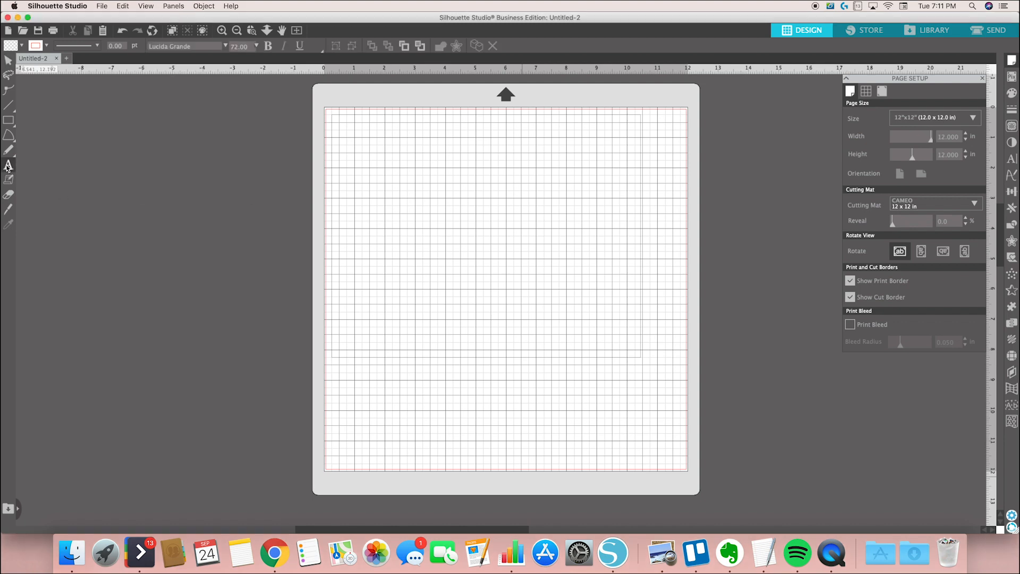
Start a text line near the mat's upper left and enter the name Lisette
click(387, 181)
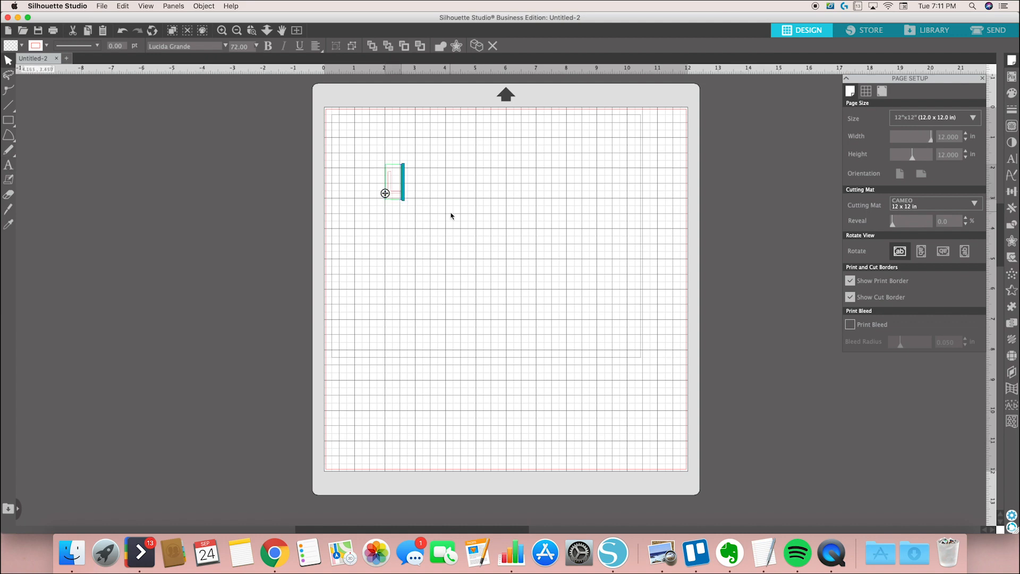
text(isette)
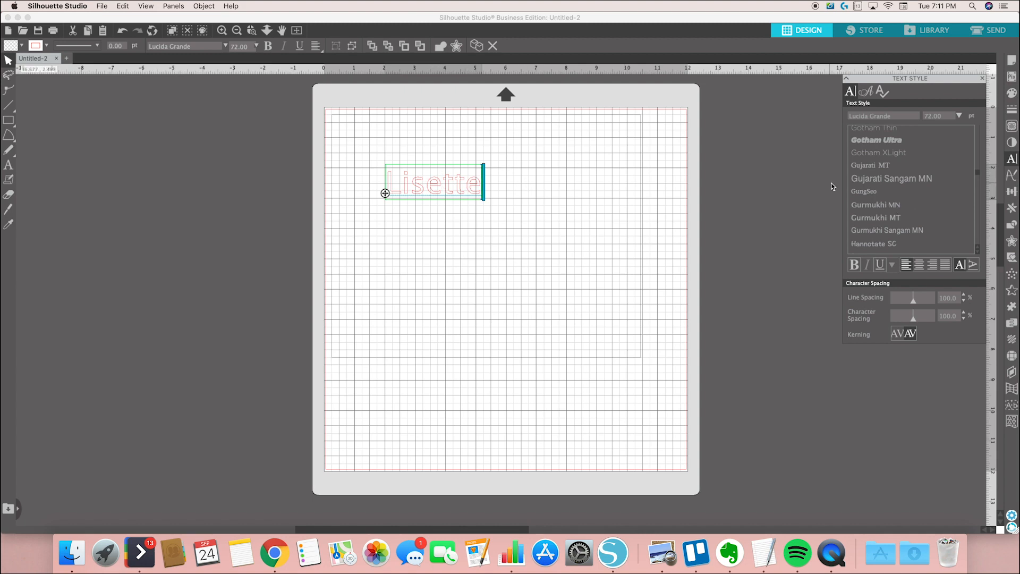
Apply the Bianglala Bold script font to Lisette from the font list
scroll(down, 3)
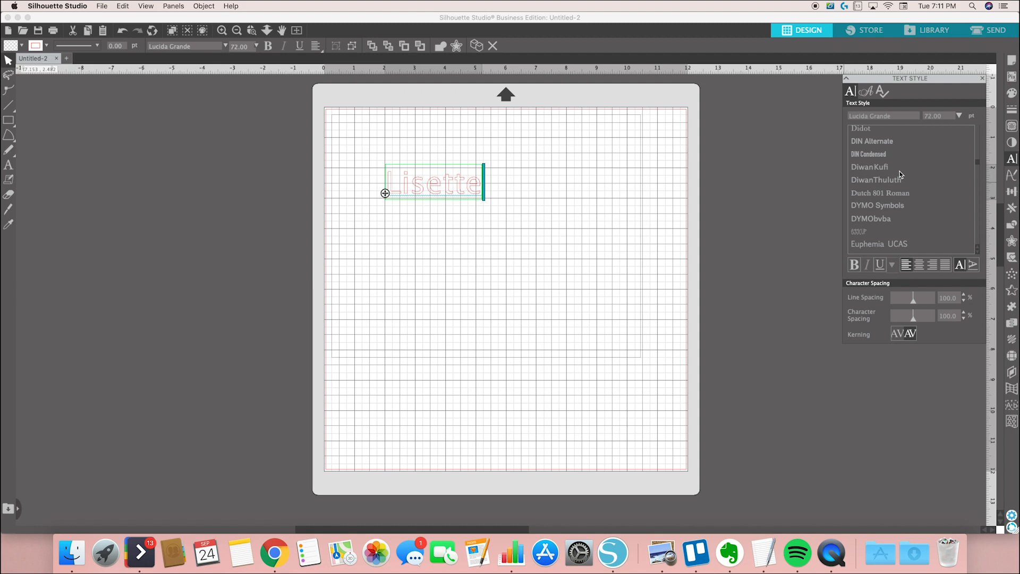
scroll(down, 3)
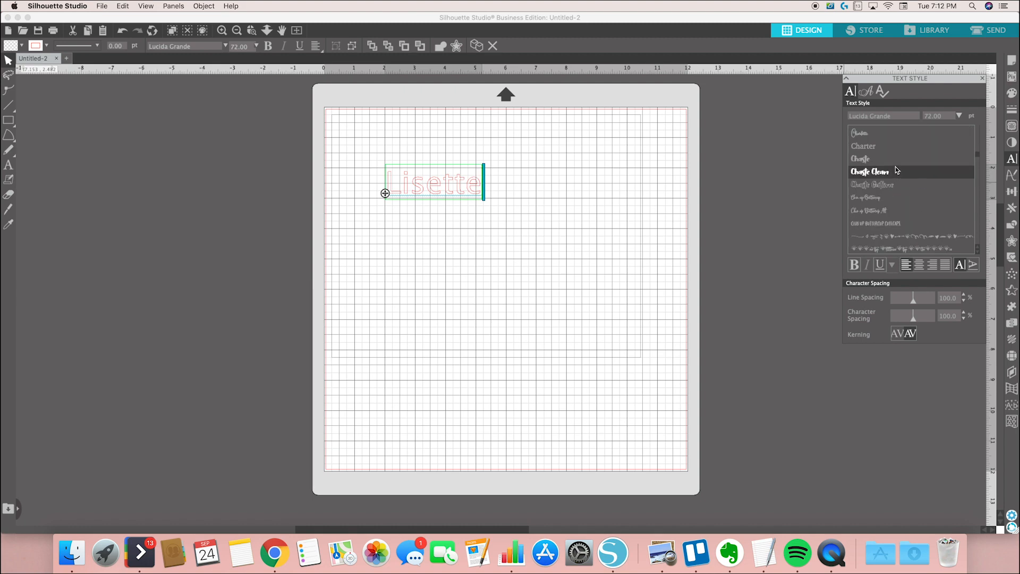
click(860, 174)
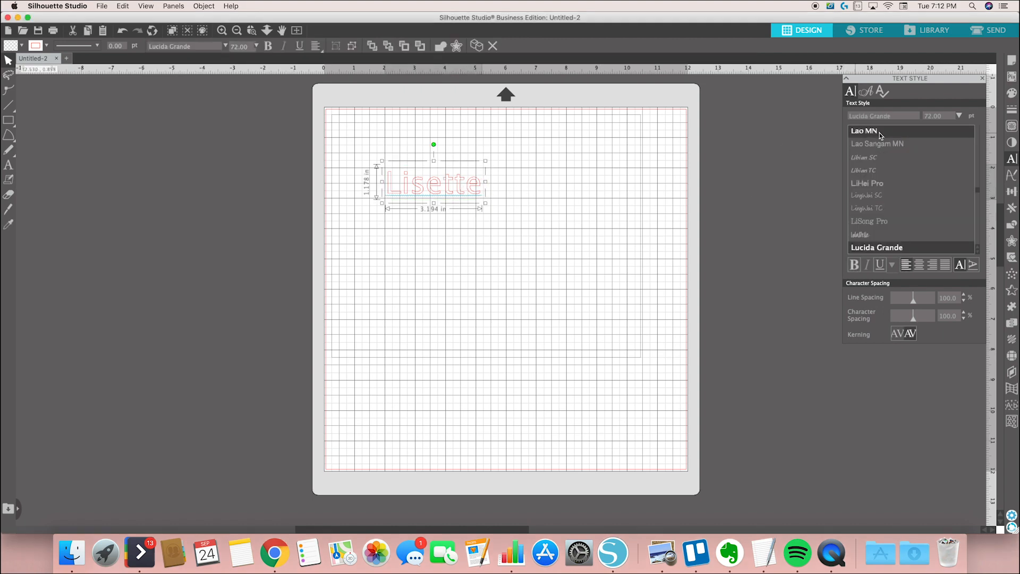
click(878, 156)
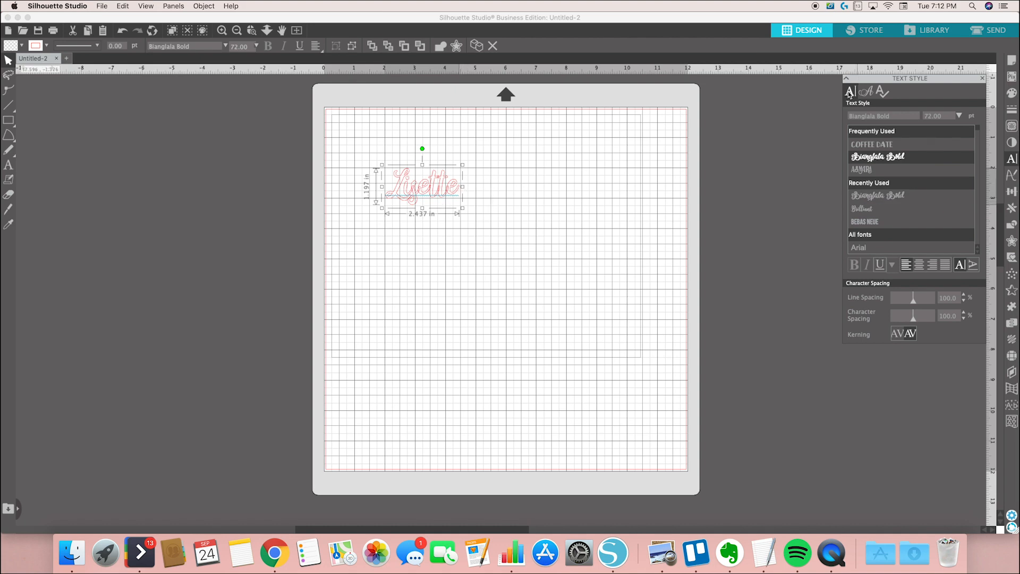
mouse_move(724, 103)
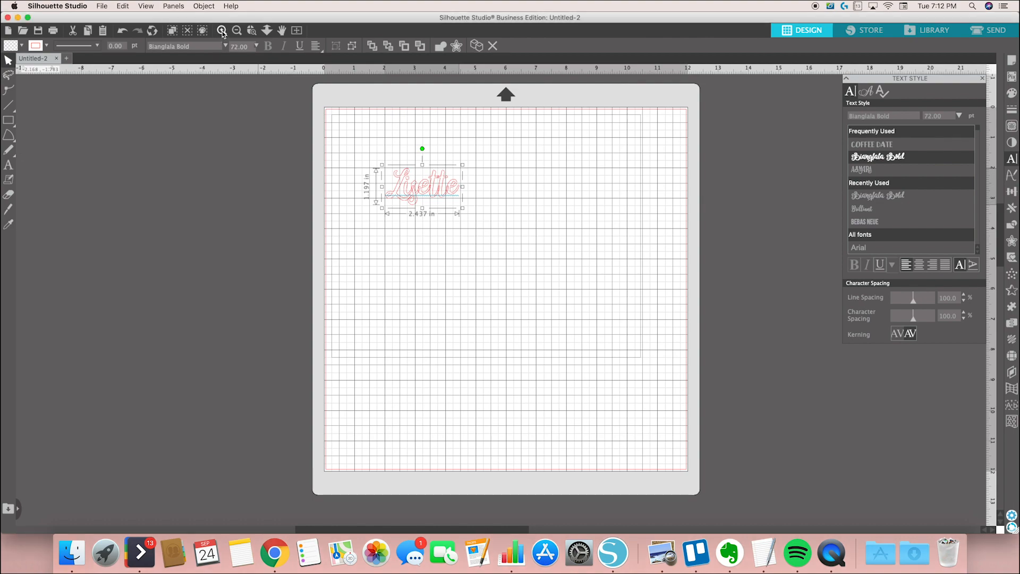
click(222, 31)
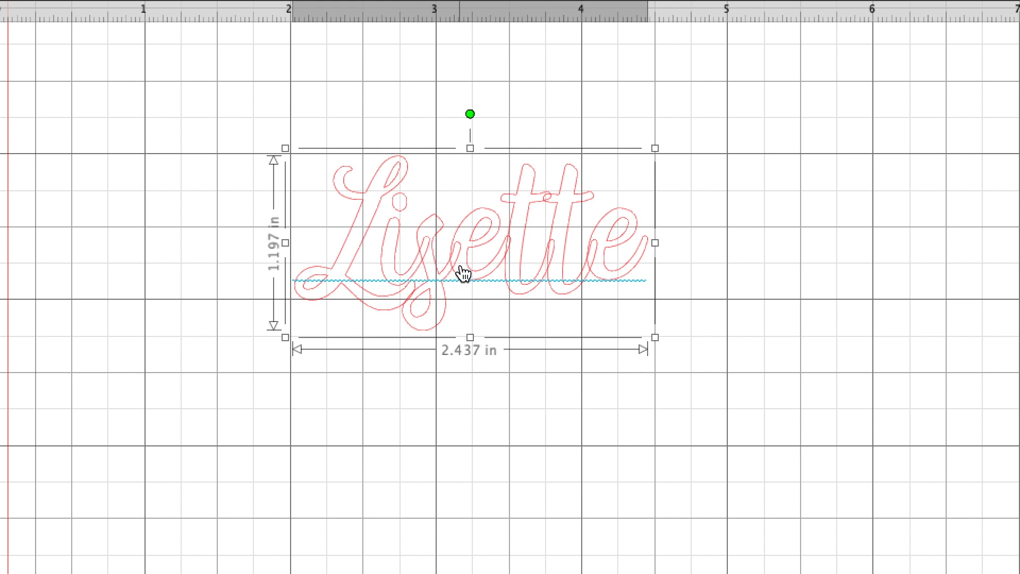
mouse_move(447, 277)
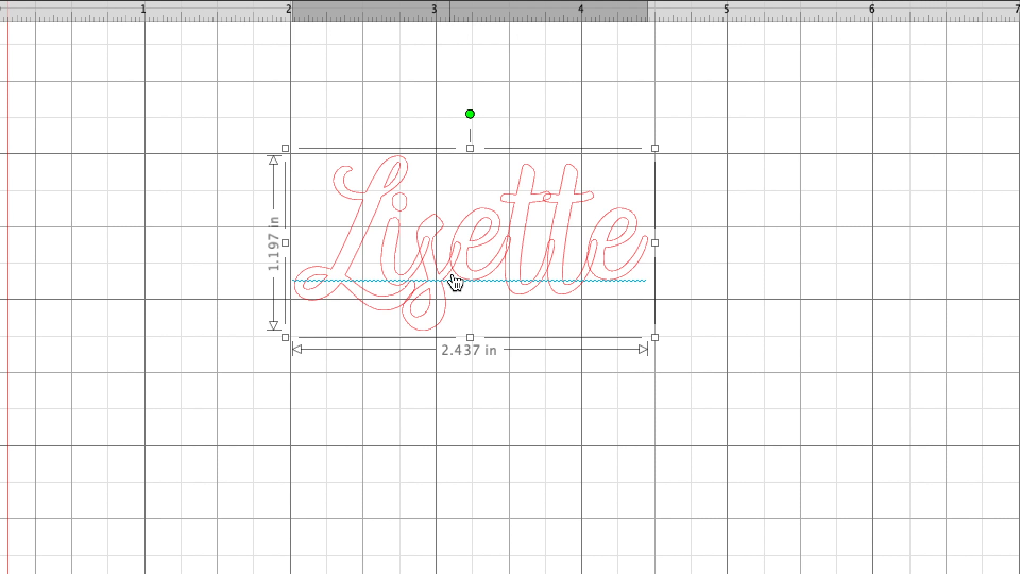
mouse_move(566, 276)
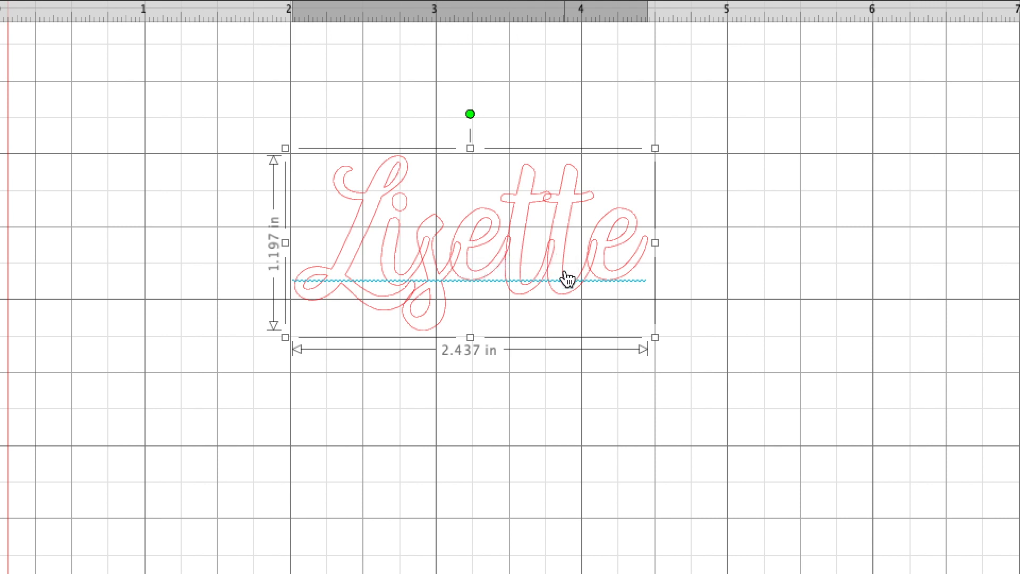
mouse_move(698, 268)
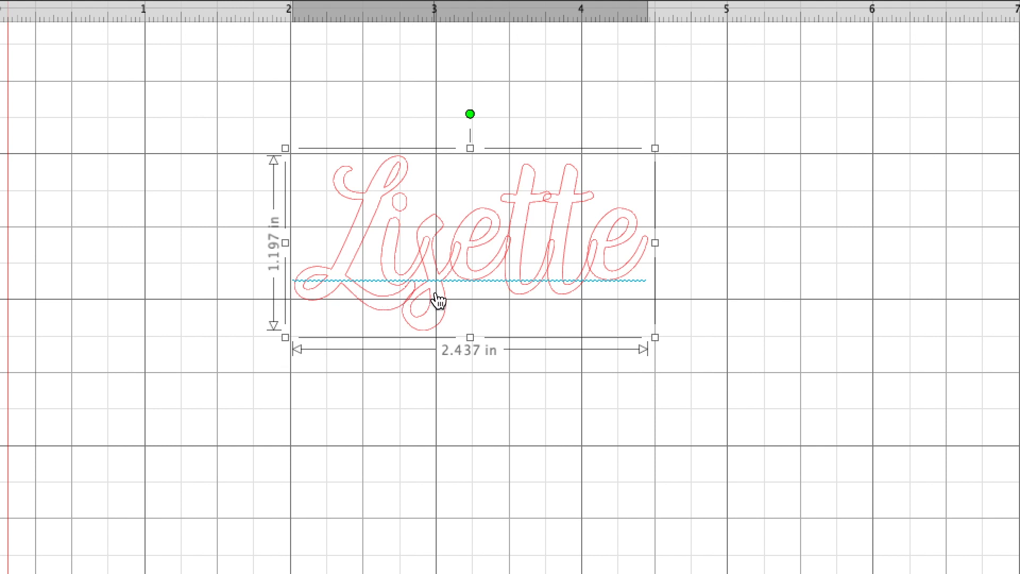
mouse_move(570, 289)
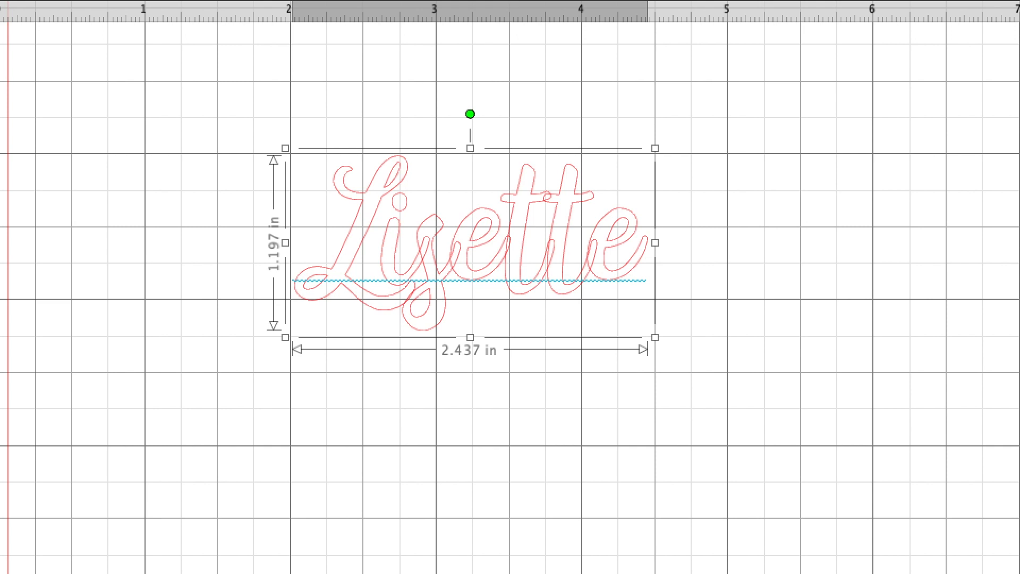
mouse_move(609, 264)
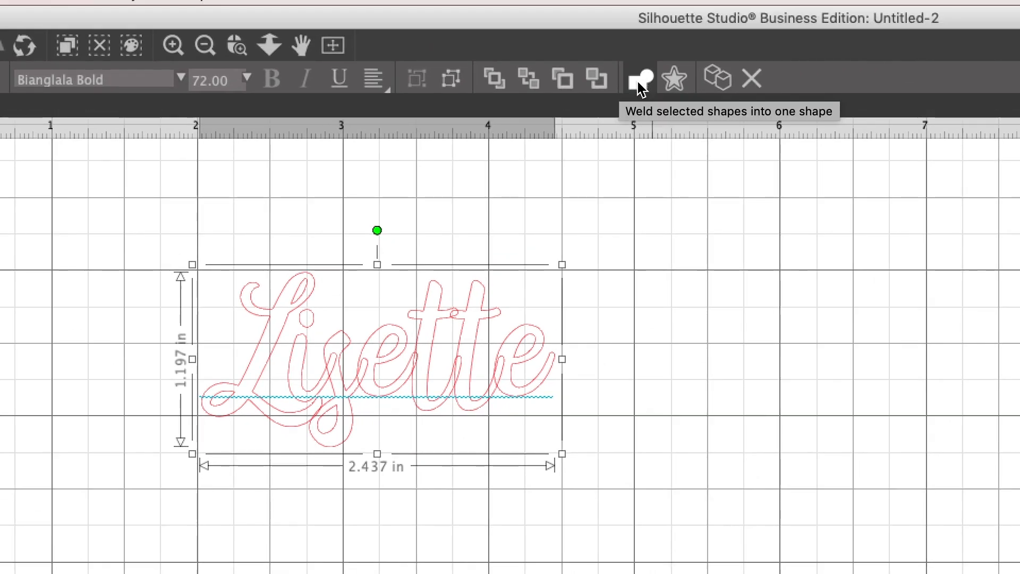
mouse_move(571, 272)
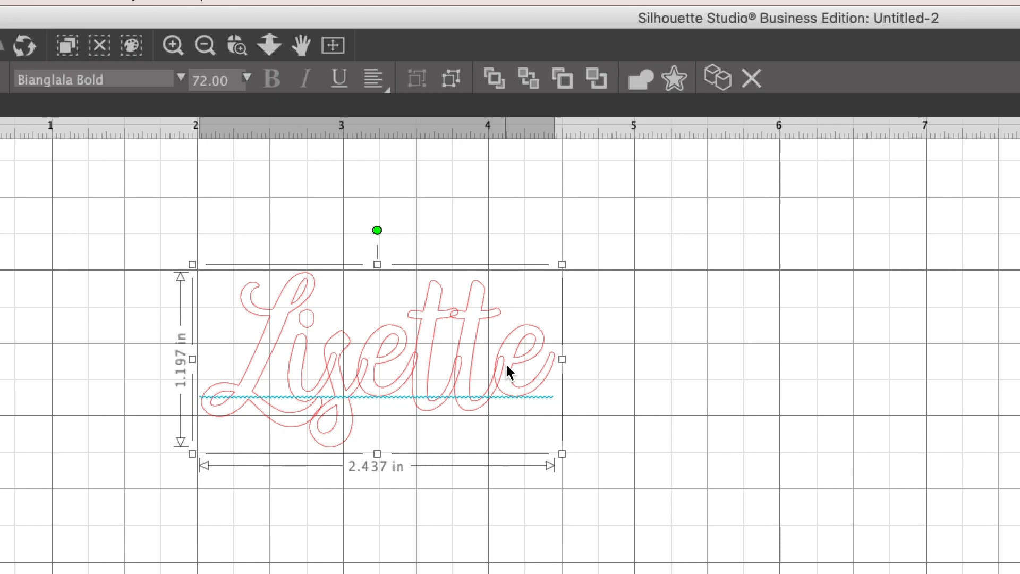
mouse_move(768, 353)
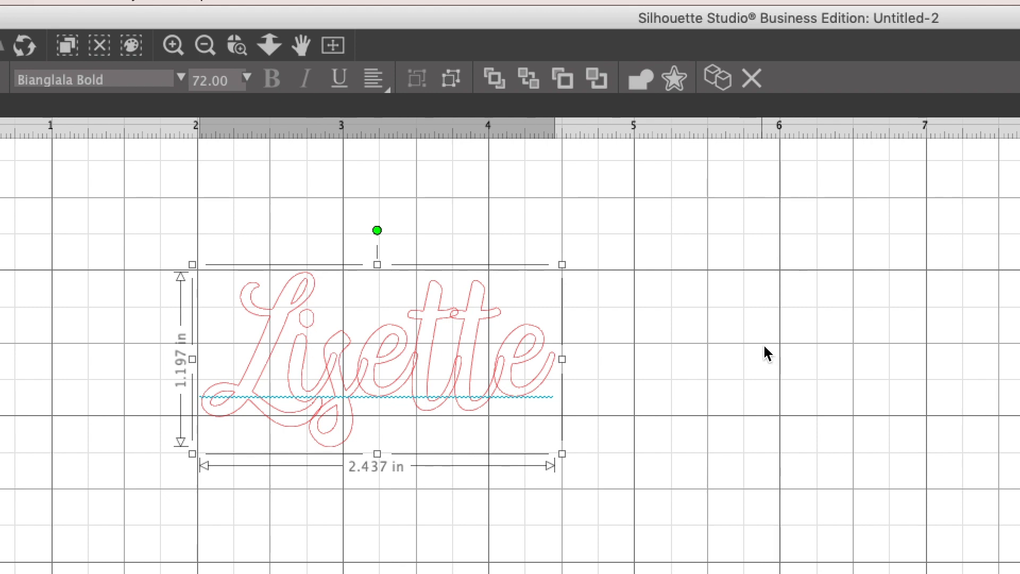
mouse_move(631, 99)
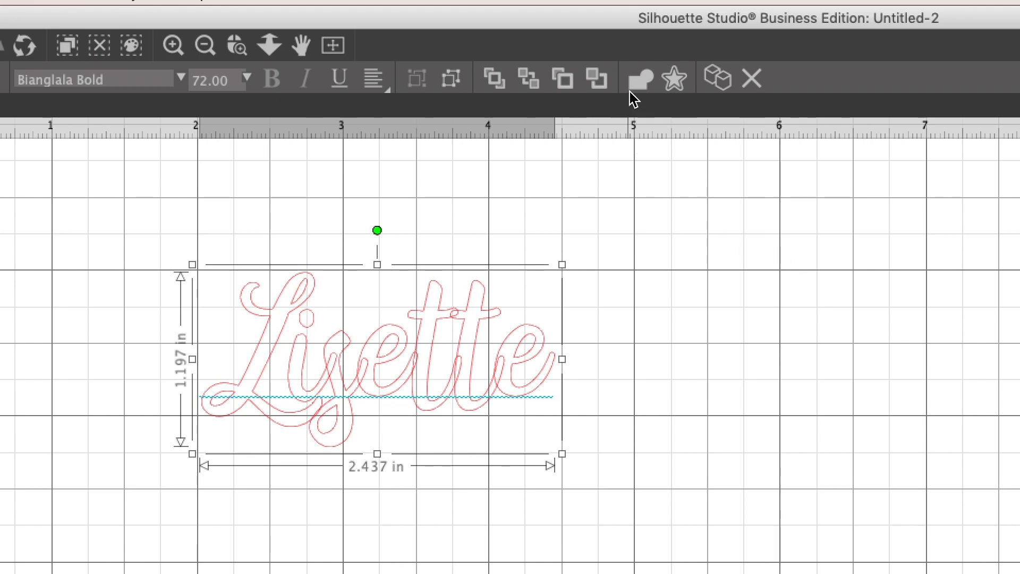
mouse_move(640, 78)
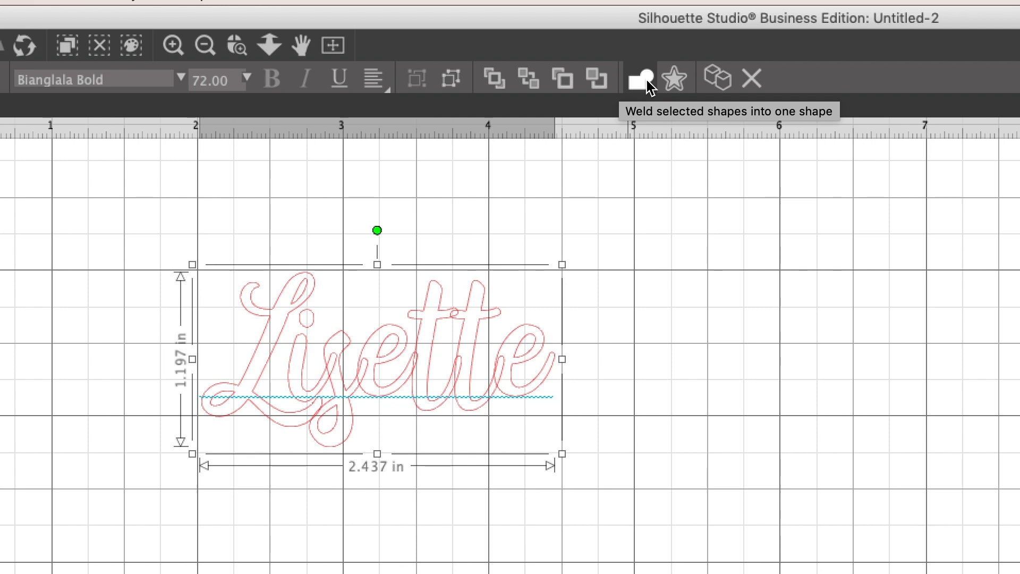
click(640, 77)
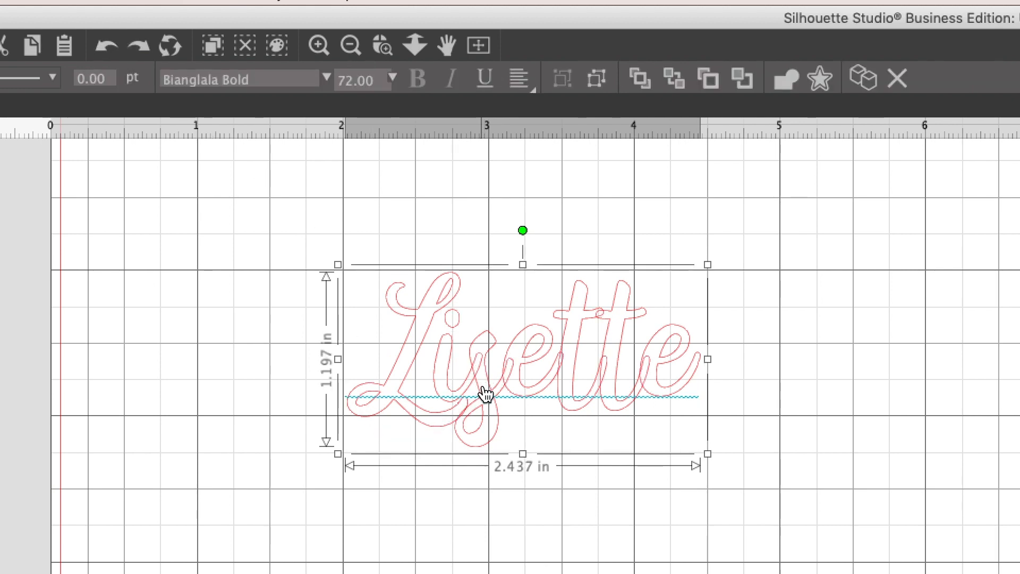
mouse_move(604, 322)
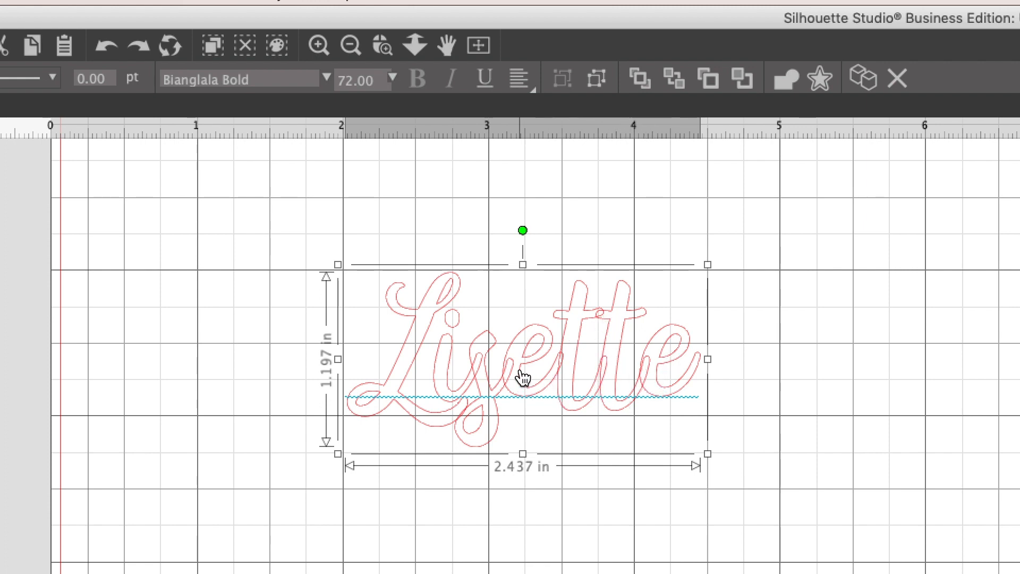
mouse_move(395, 423)
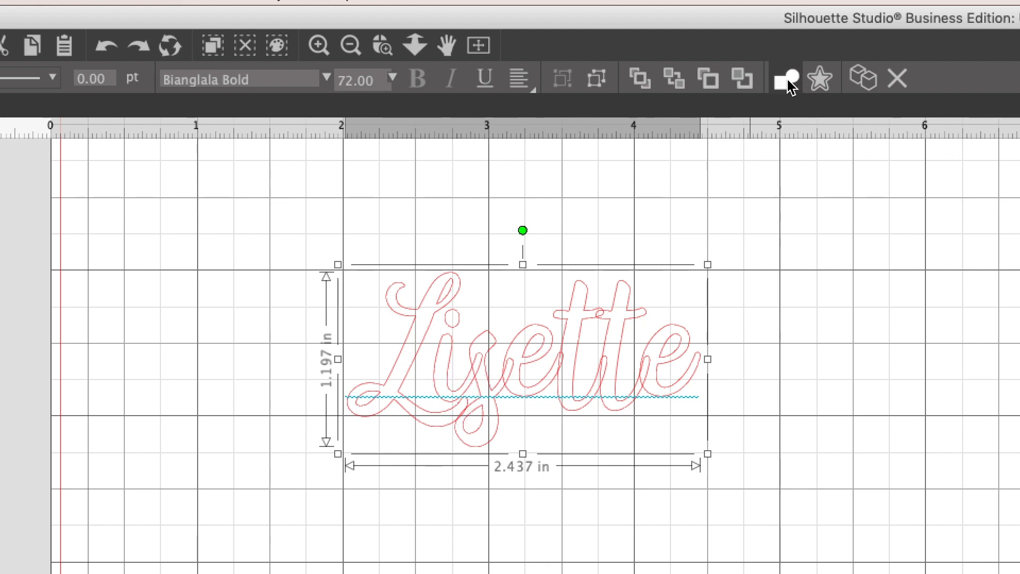
mouse_move(786, 78)
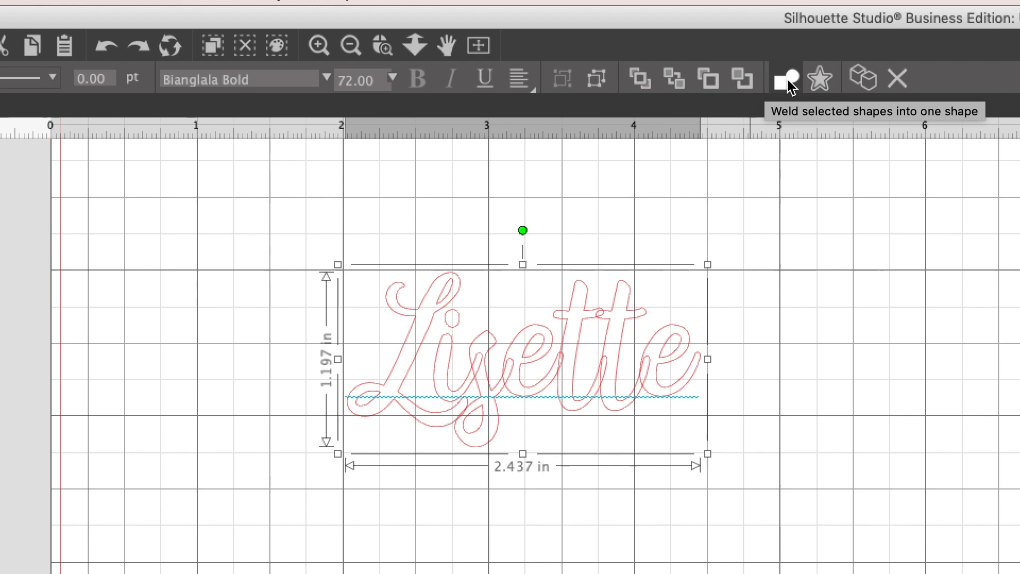
mouse_move(790, 89)
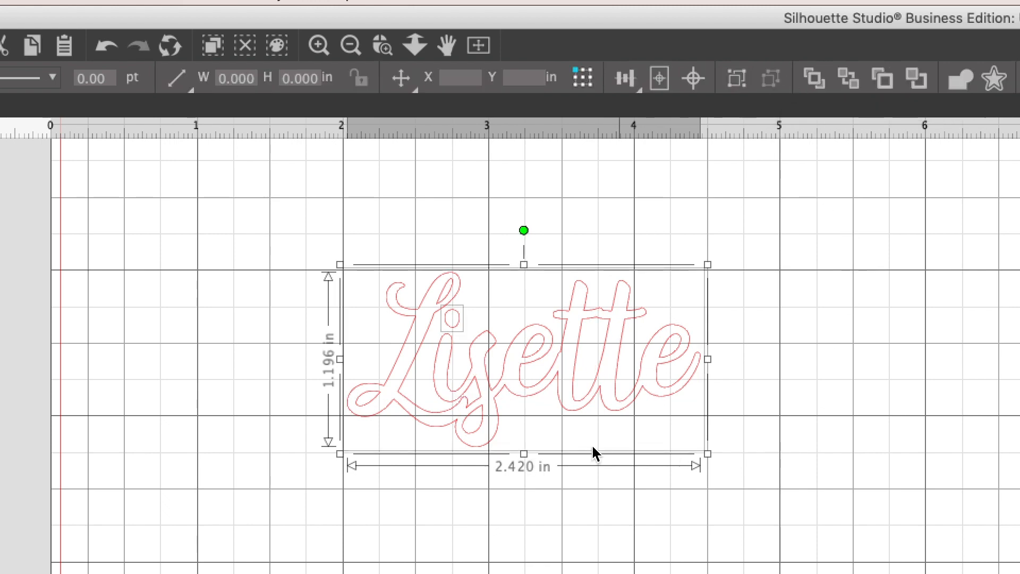
Deselect the welded Lisette outline and drag across the name on the mat
click(827, 453)
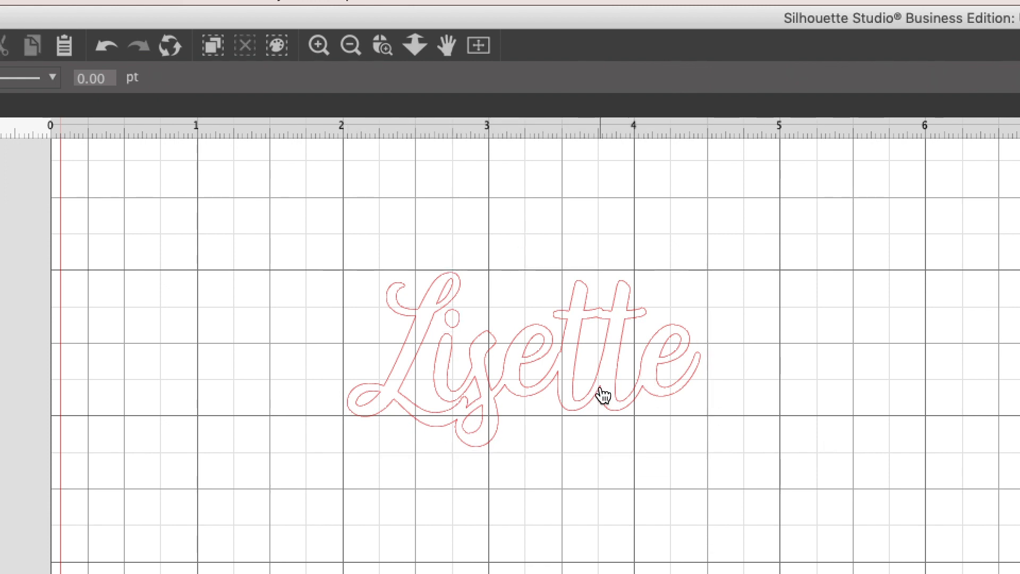
drag(604, 390, 435, 436)
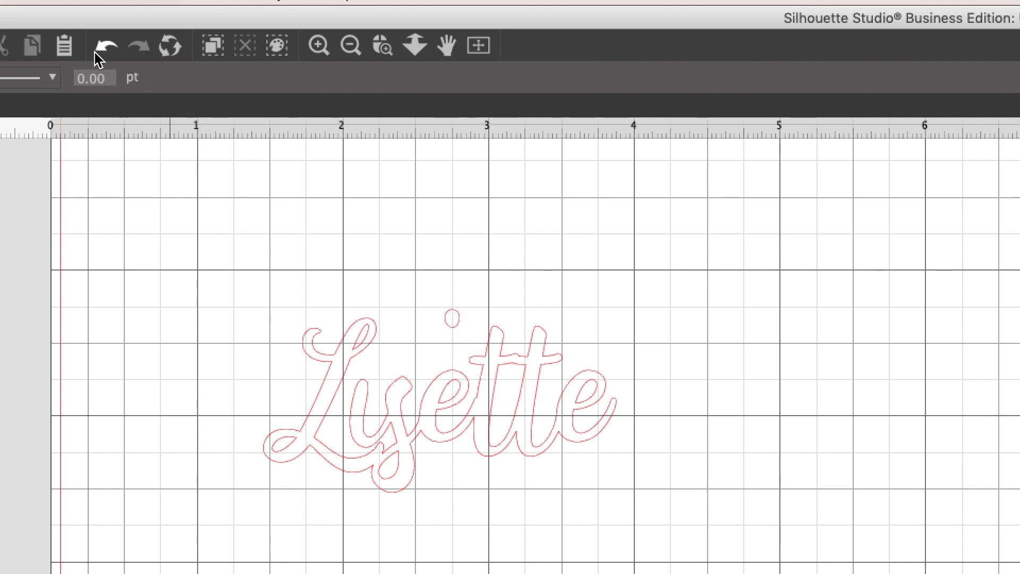
Undo the last edit and make the Lisette outline a single compound path
click(435, 404)
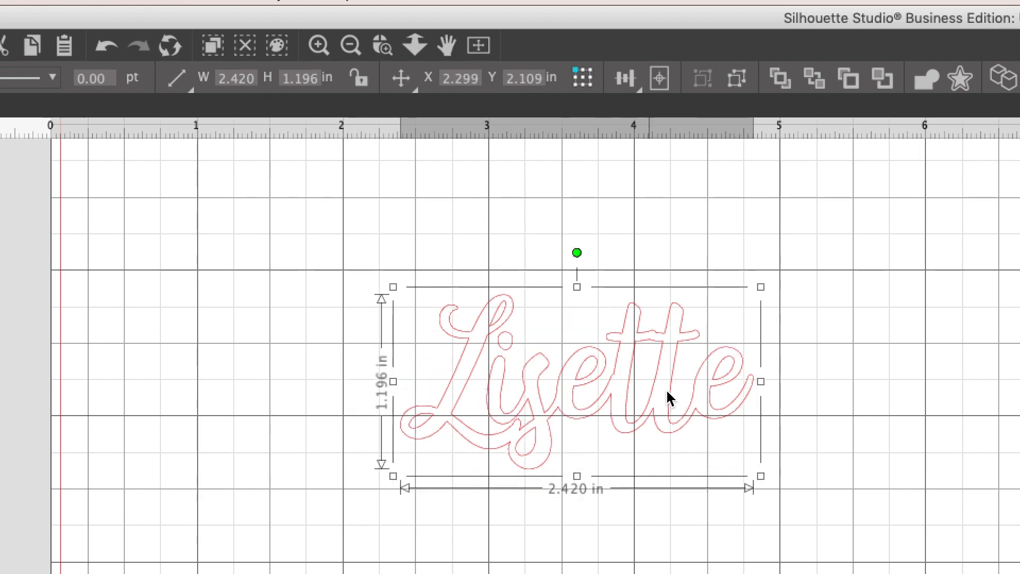
right_click(668, 401)
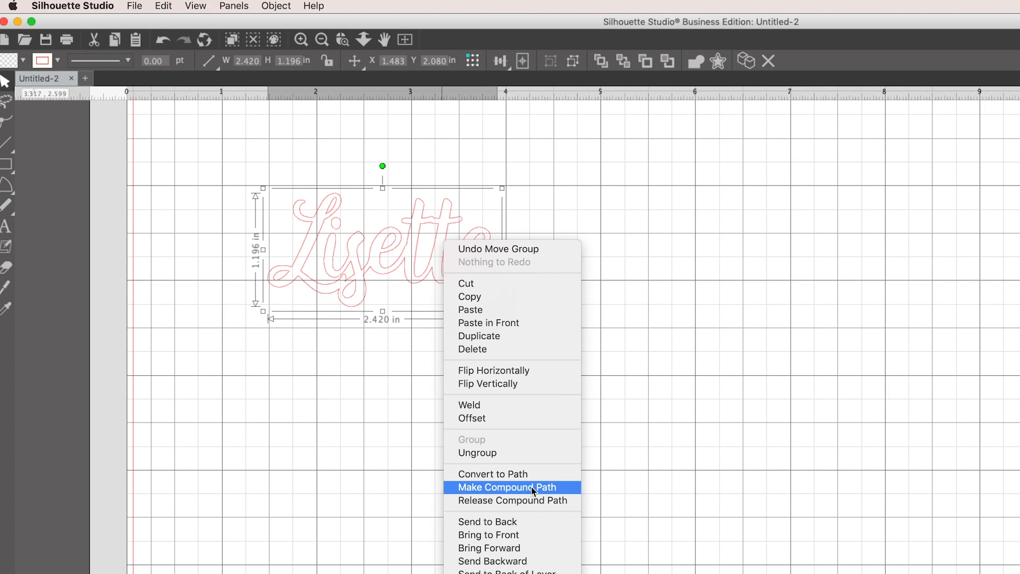
click(507, 487)
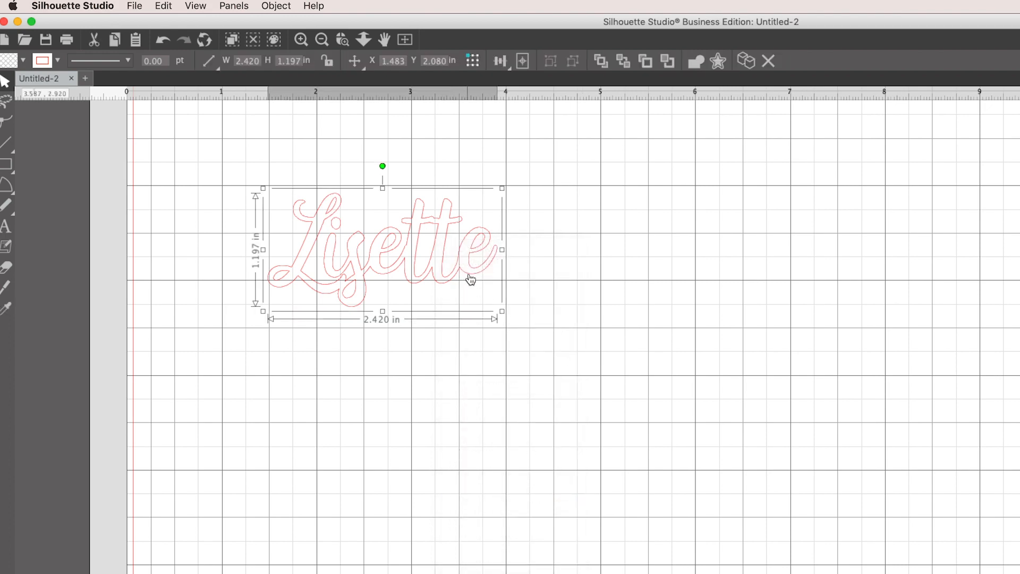
Enlarge the Lisette outline by its corner and lock its aspect ratio
drag(501, 312, 459, 291)
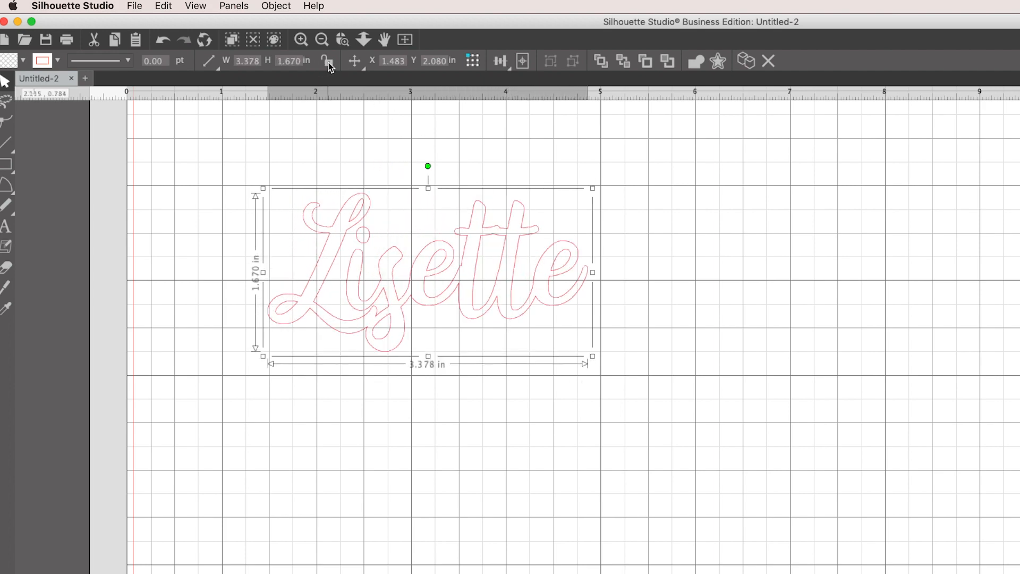
click(328, 60)
text(4.000)
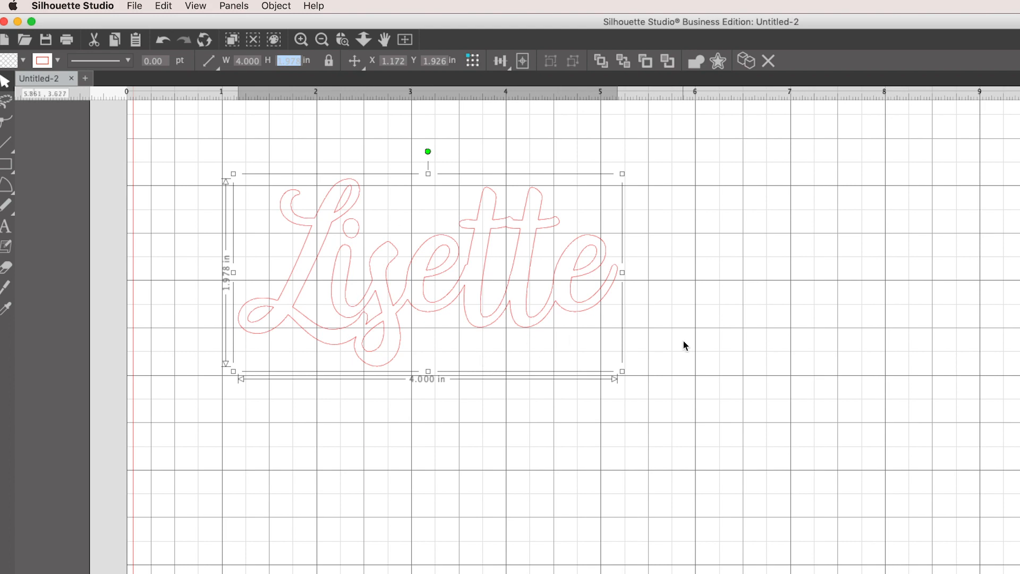
mouse_move(623, 303)
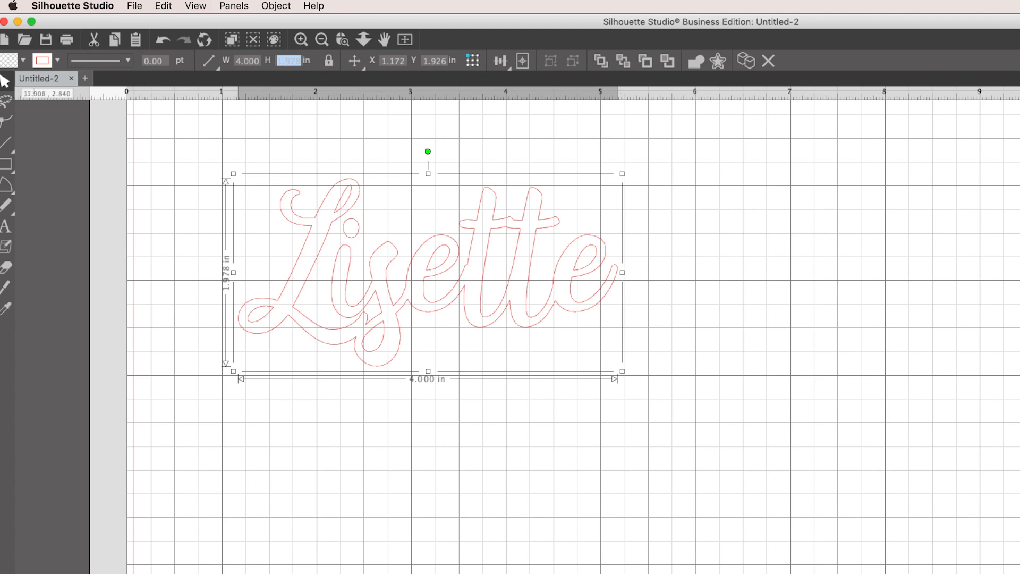
mouse_move(467, 282)
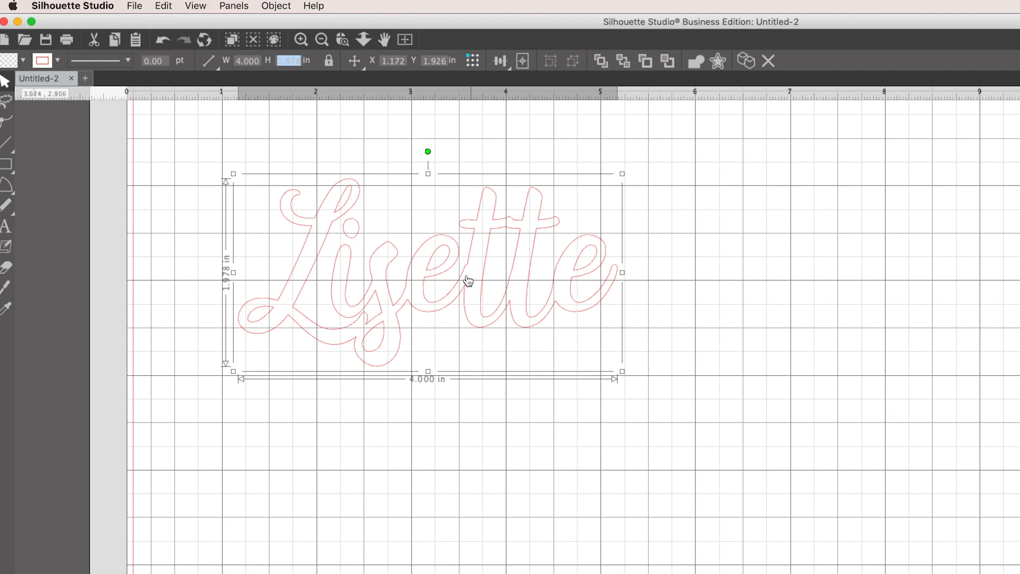
mouse_move(784, 294)
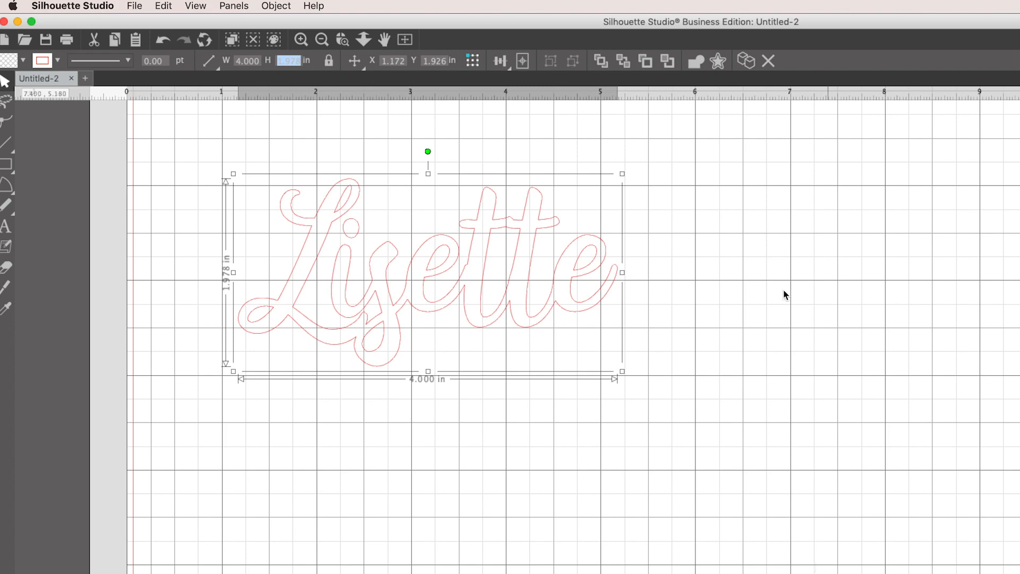
mouse_move(694, 62)
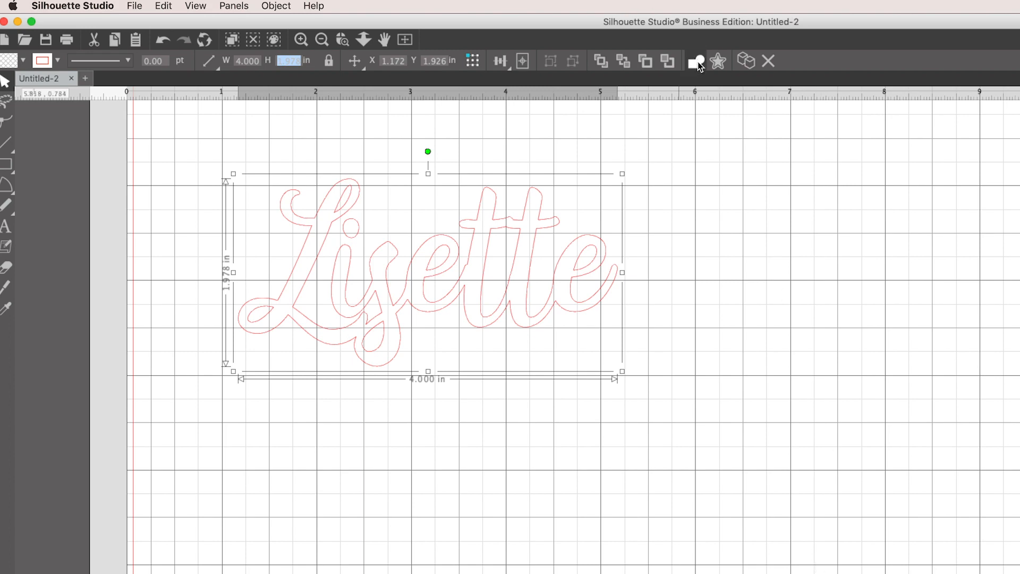
right_click(573, 277)
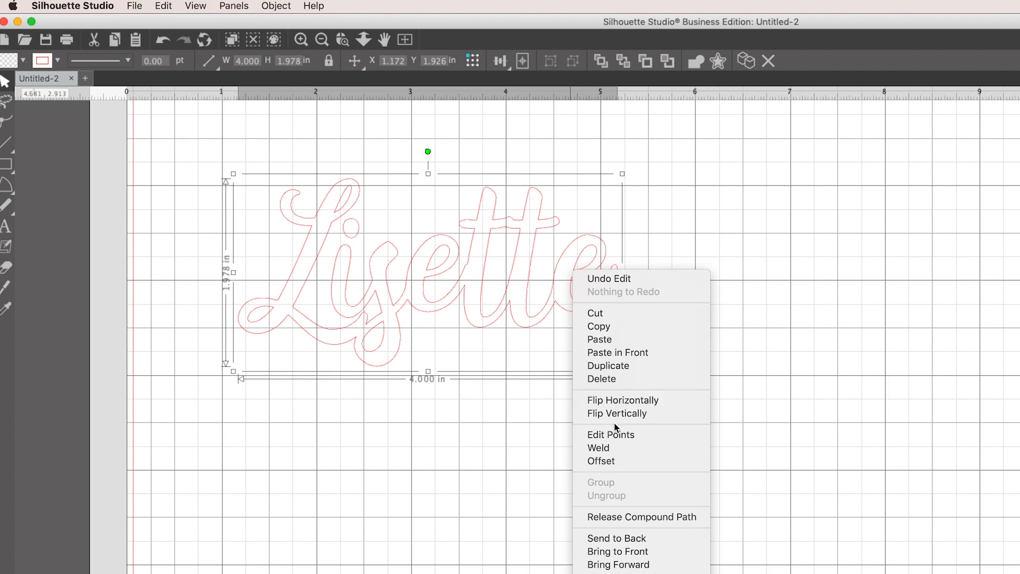
mouse_move(607, 447)
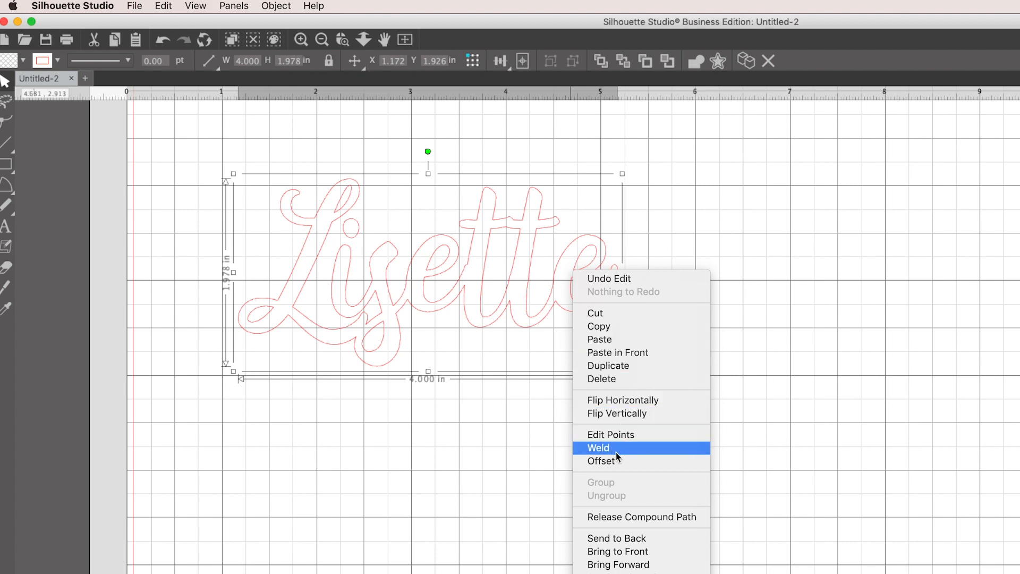
mouse_move(663, 516)
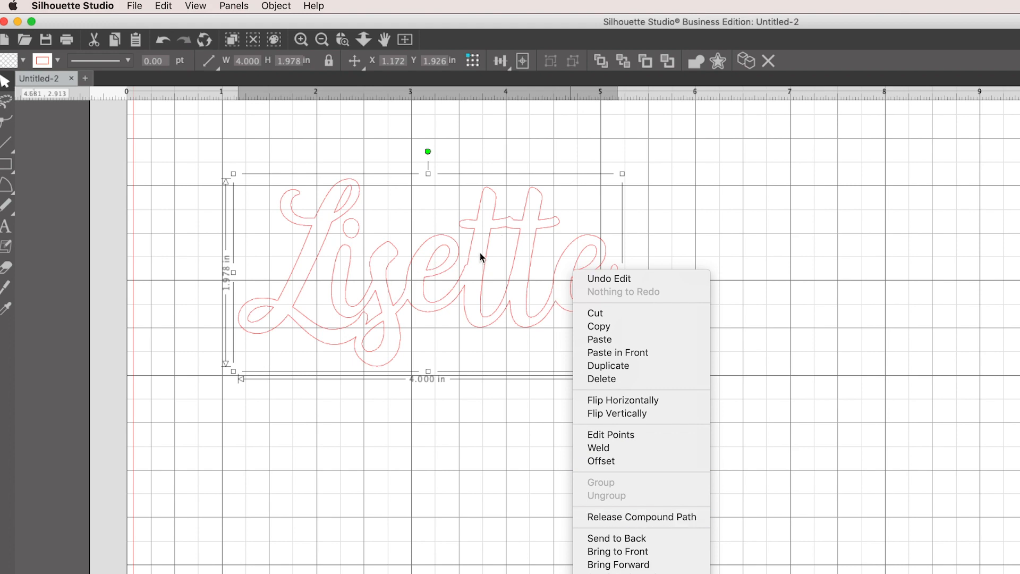
mouse_move(672, 516)
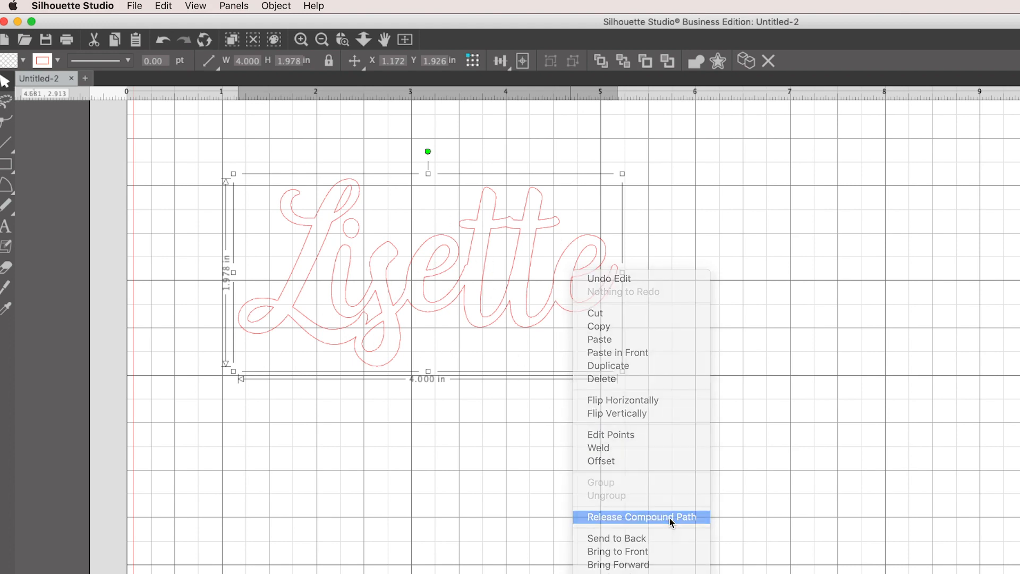
click(641, 516)
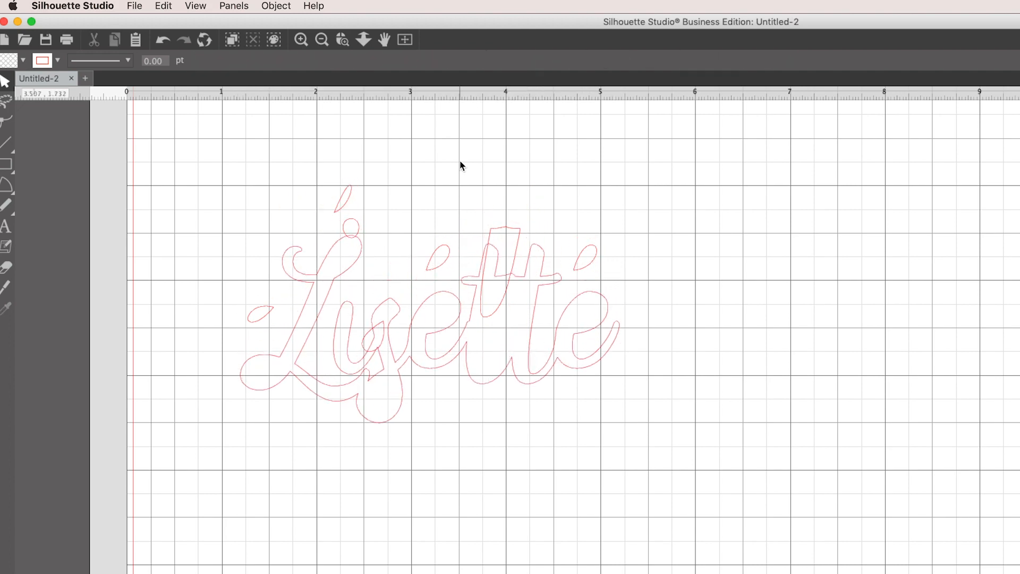
mouse_move(158, 33)
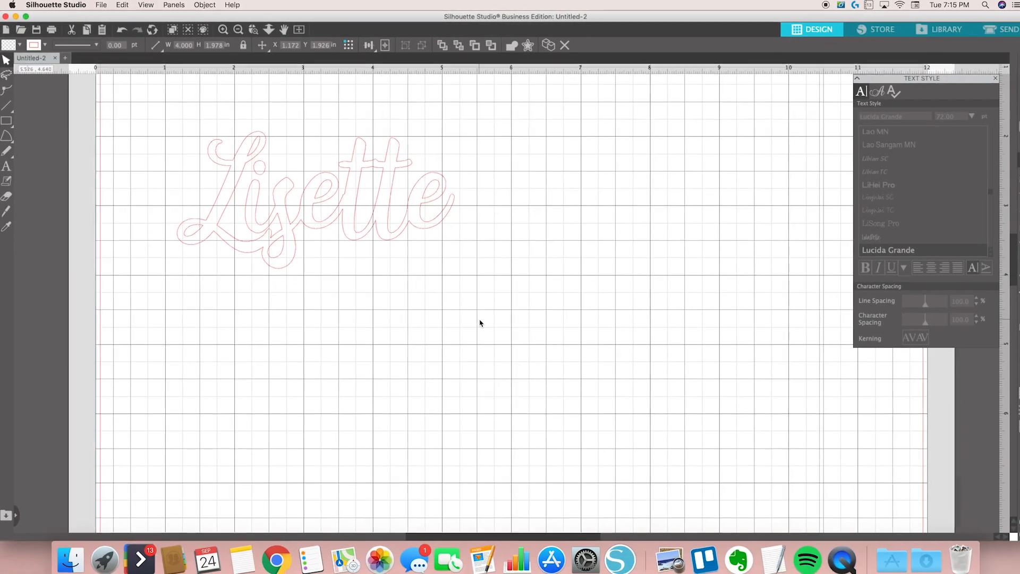
Select the Lisette outline and weld its letters into one continuous shape
click(293, 196)
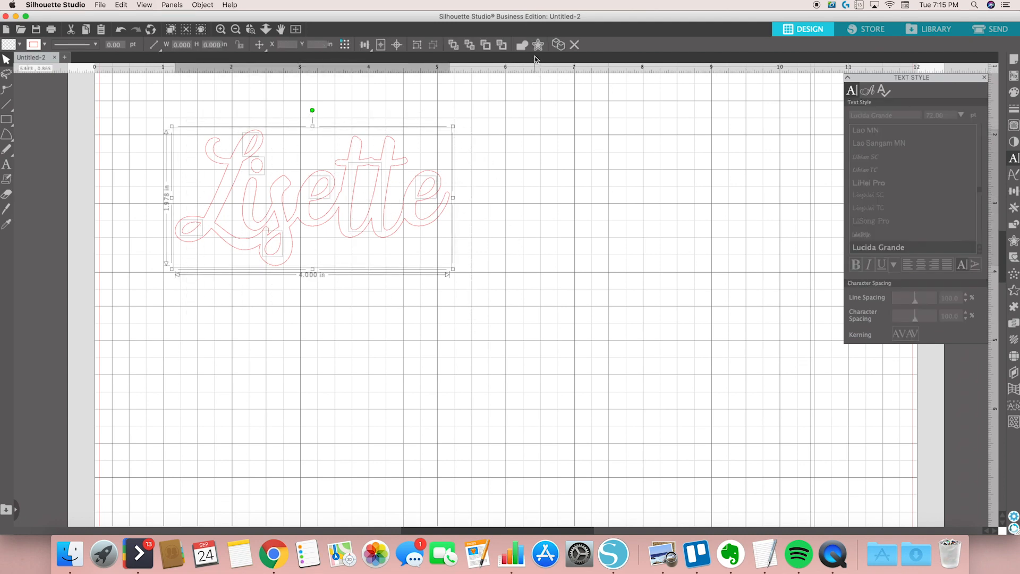
right_click(402, 225)
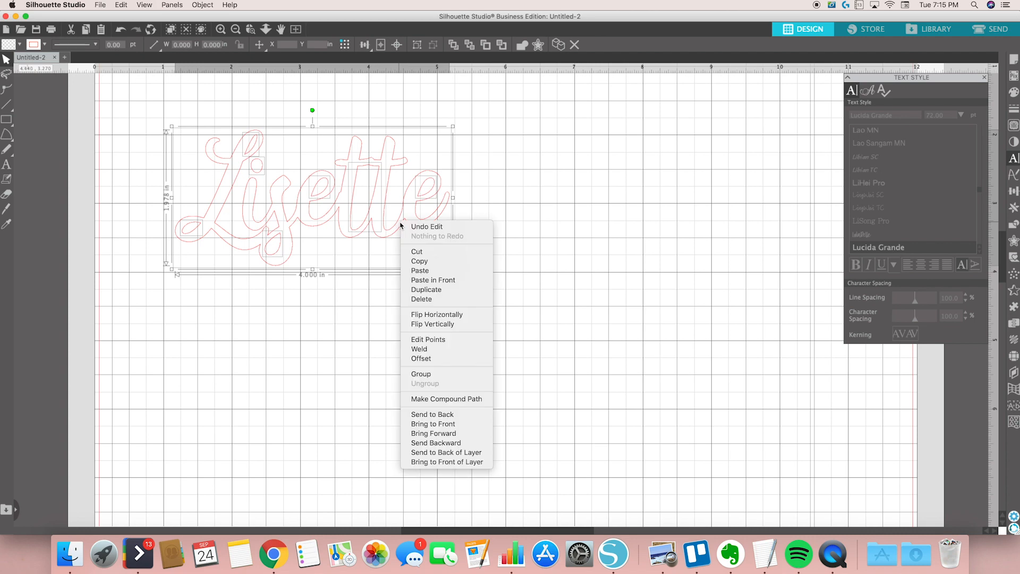
click(372, 181)
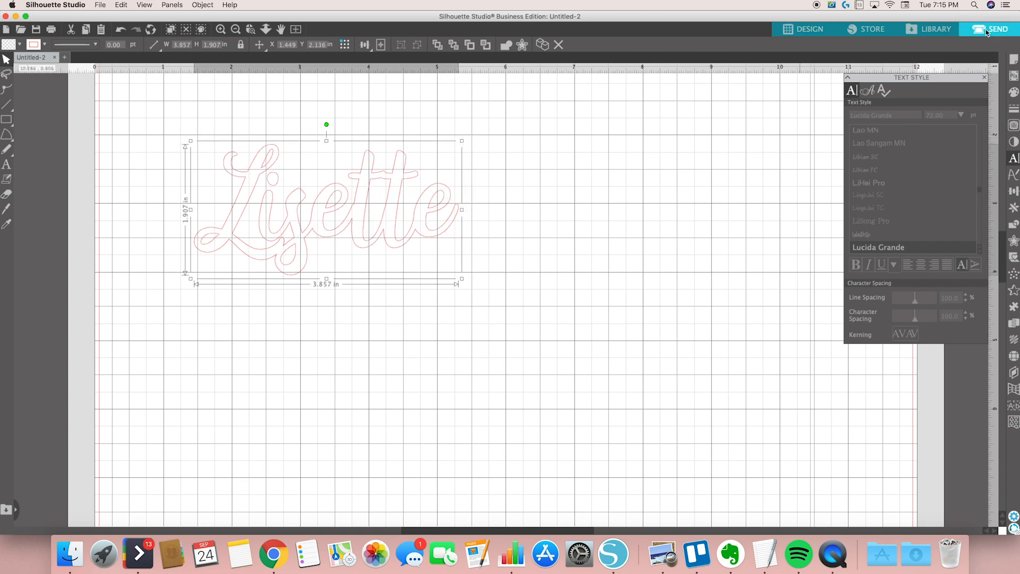
Preview the Lisette cut shape in Send, then return to Design
click(998, 29)
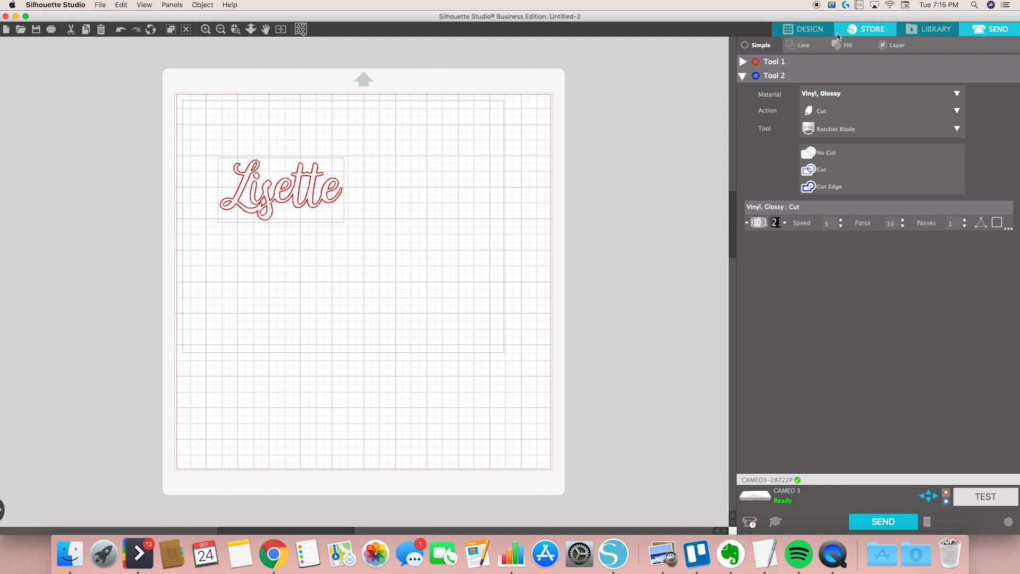
click(809, 29)
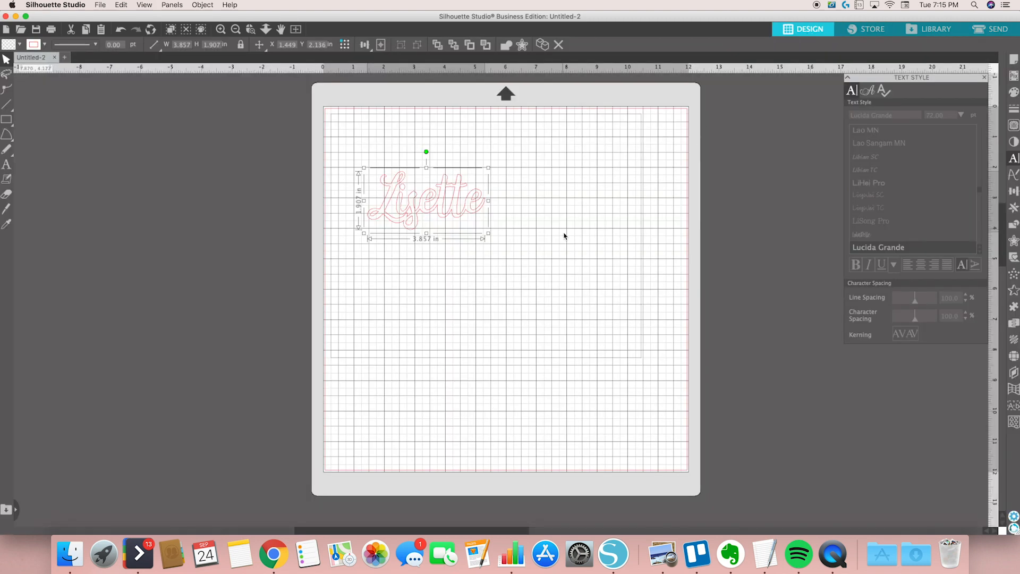
mouse_move(600, 159)
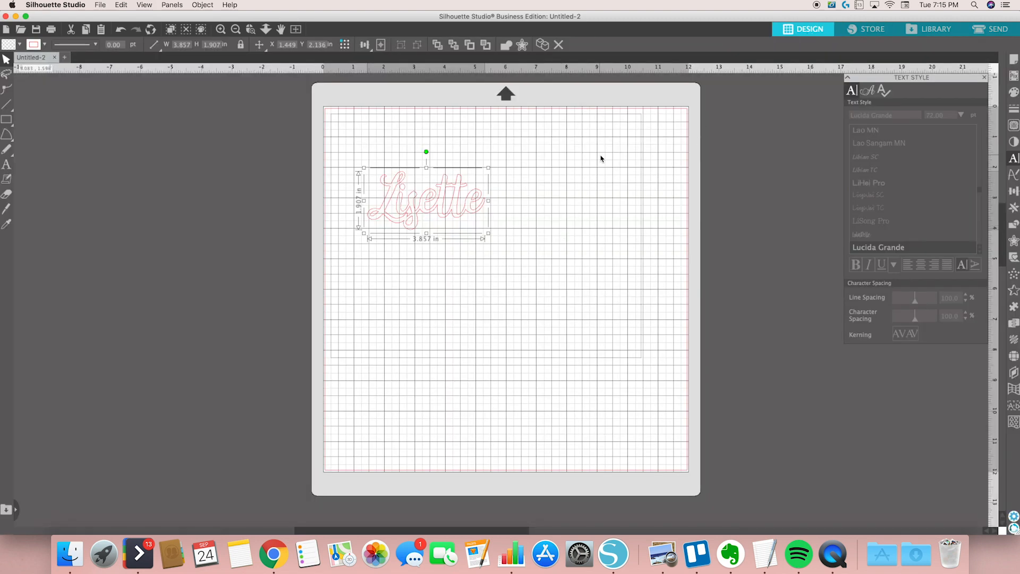
mouse_move(409, 554)
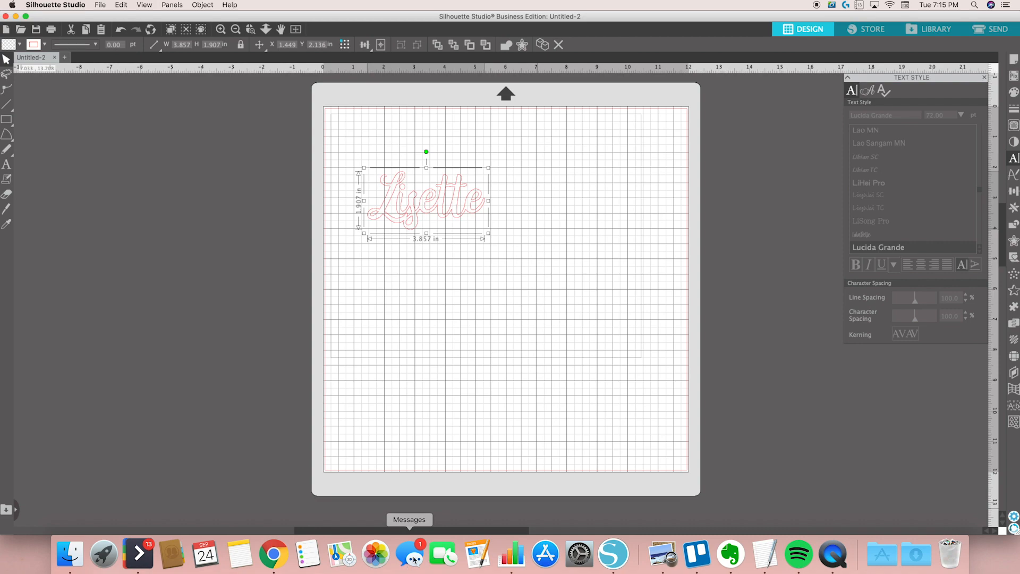
mouse_move(579, 273)
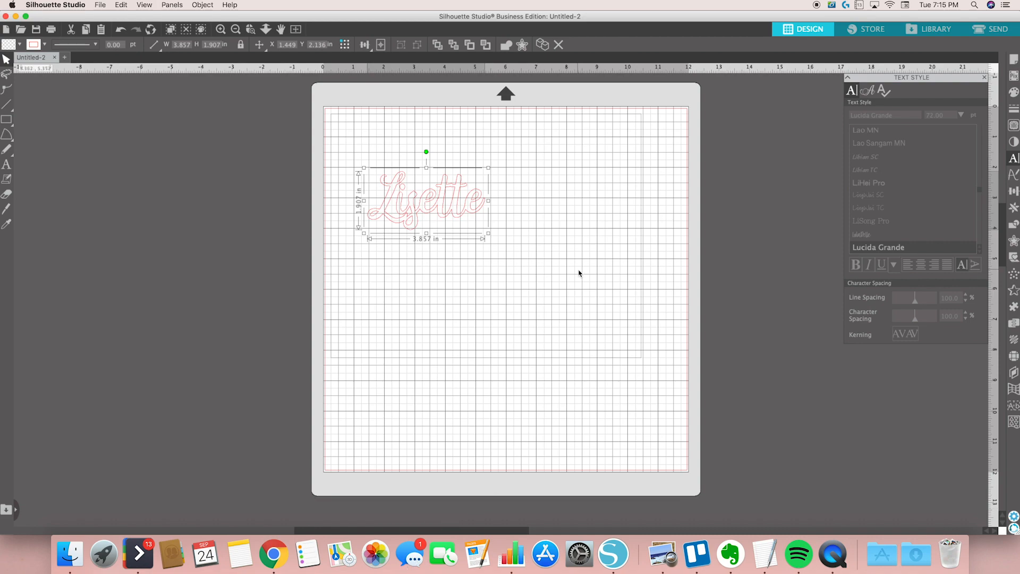